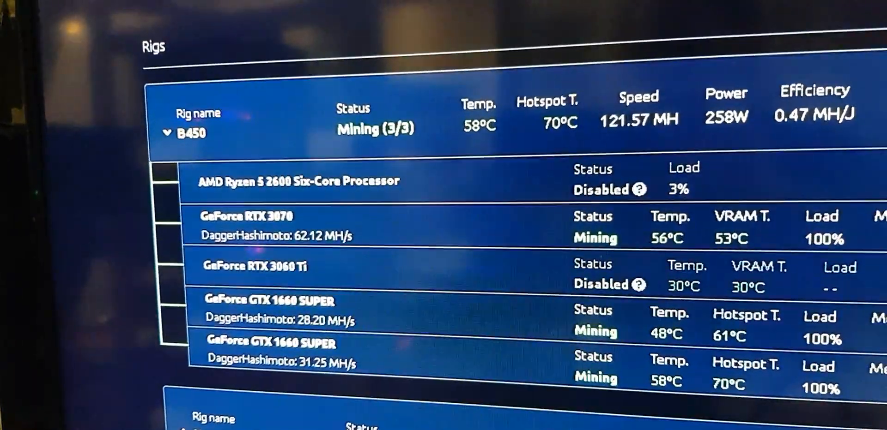
pyautogui.scroll(-3)
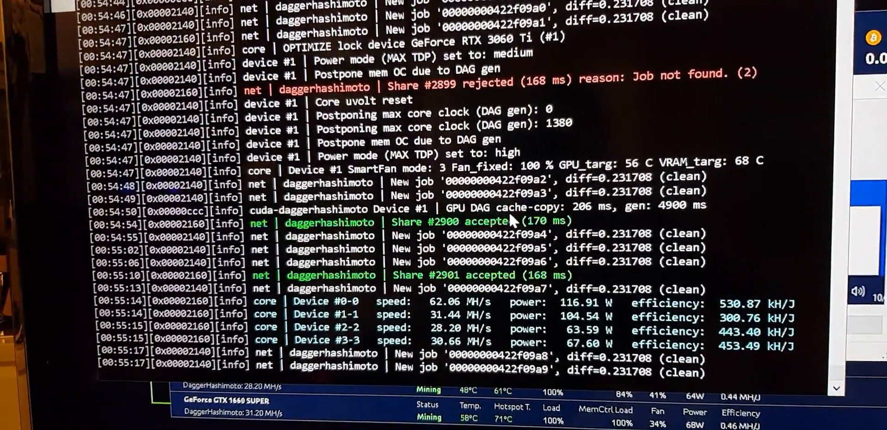
pyautogui.scroll(-3)
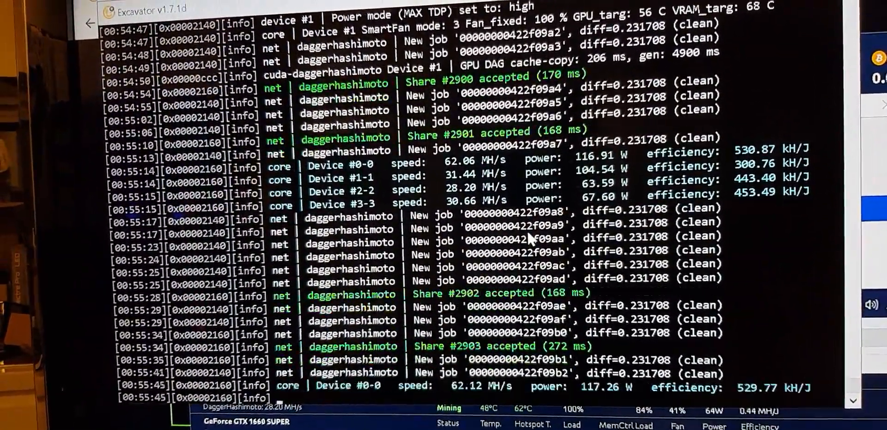
pyautogui.scroll(-3)
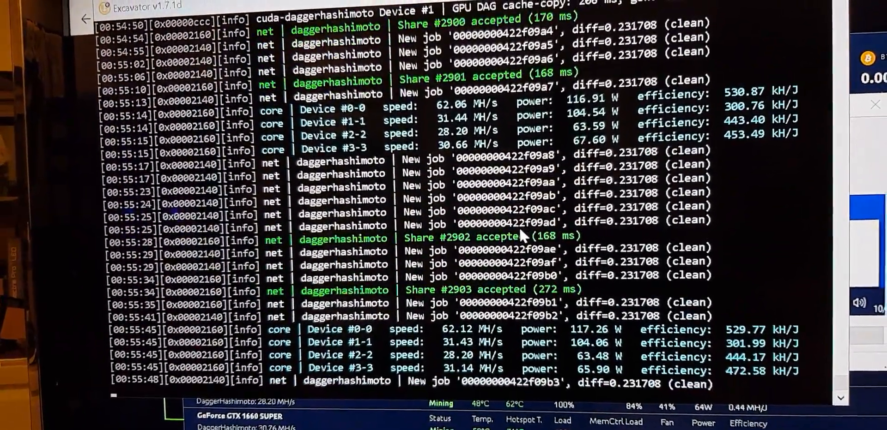
pyautogui.scroll(-3)
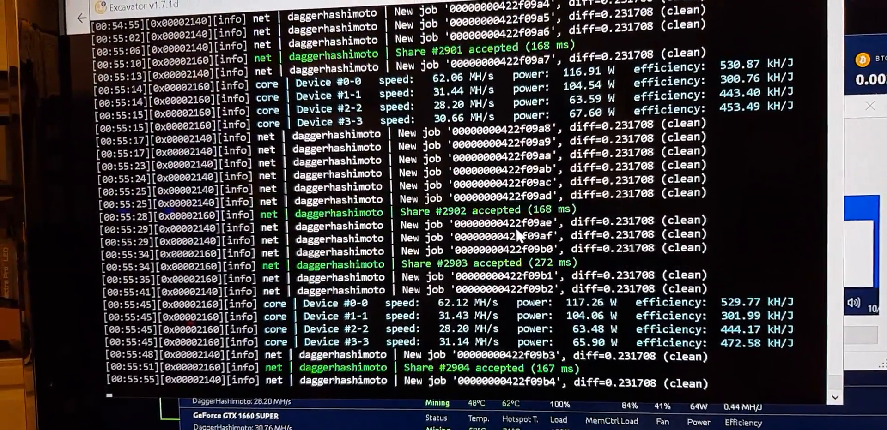
pyautogui.scroll(-3)
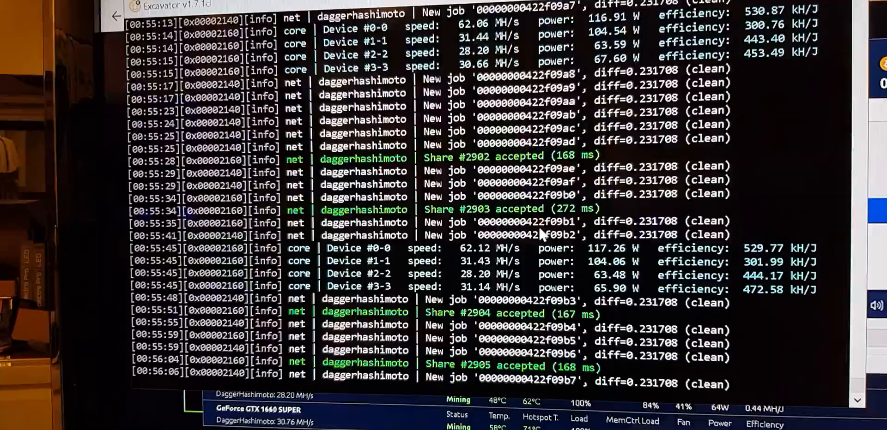
pyautogui.scroll(-3)
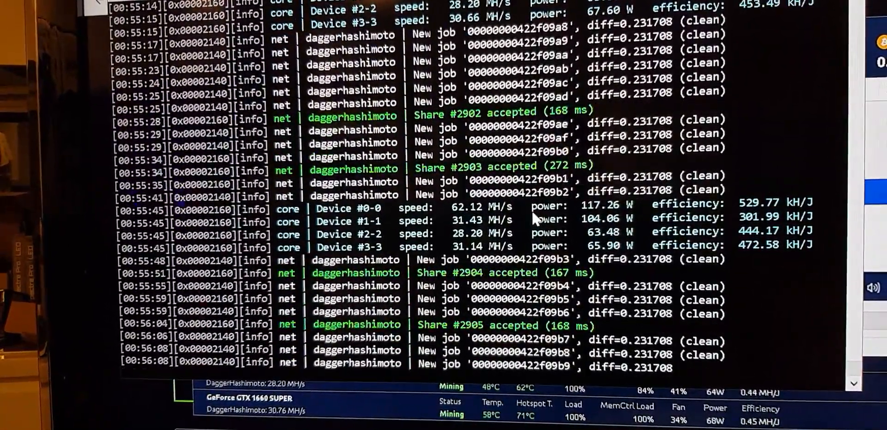
pyautogui.scroll(-3)
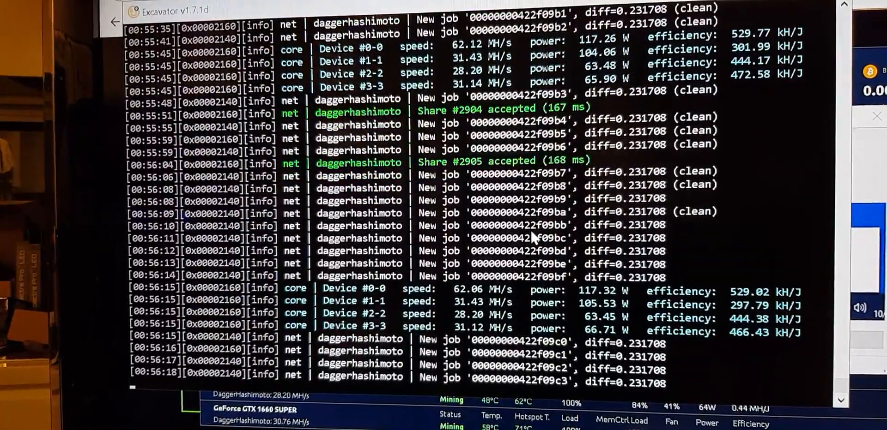
pyautogui.scroll(-3)
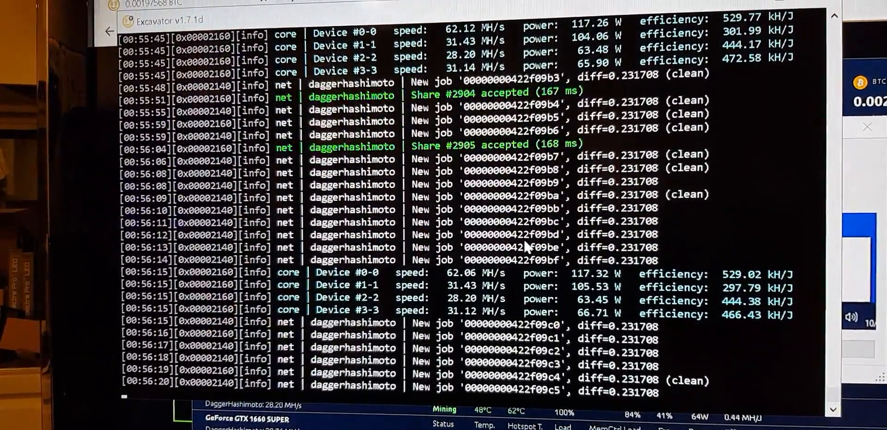
pyautogui.scroll(-3)
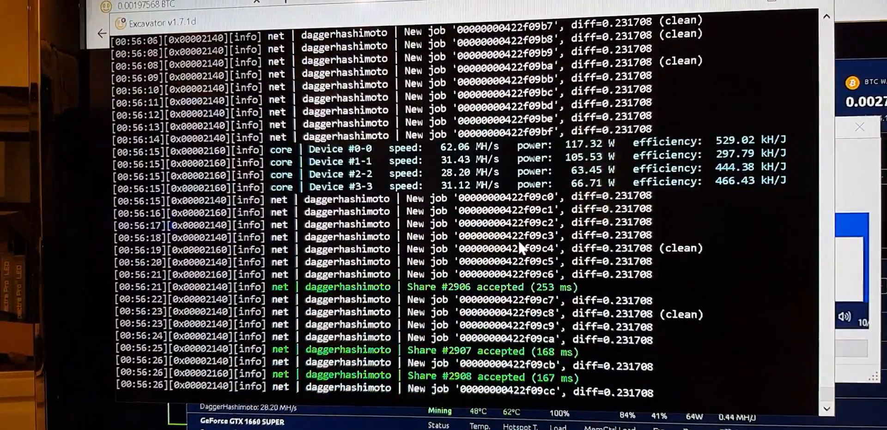
pyautogui.scroll(-3)
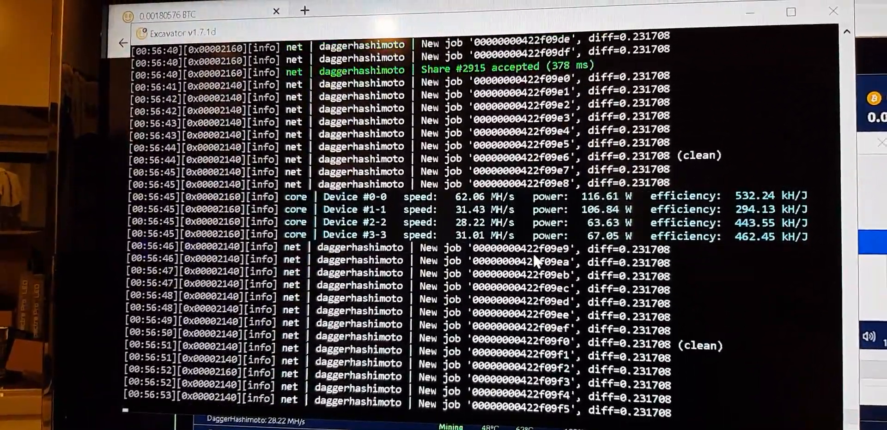
pyautogui.scroll(-3)
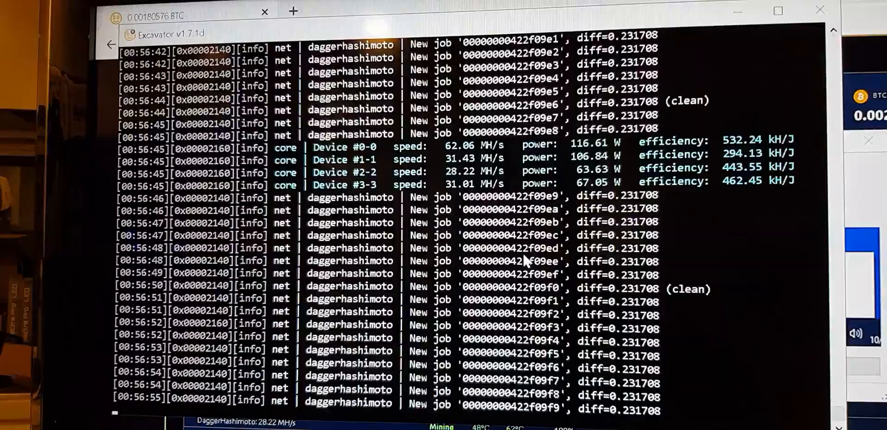